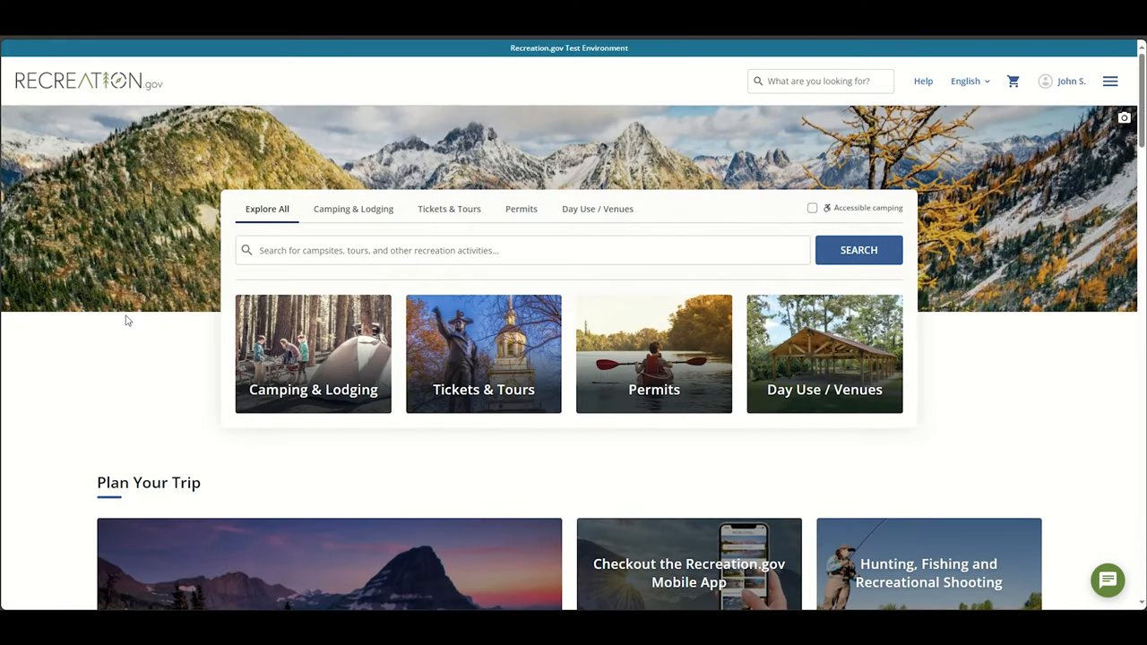
# - Search 'Shena' on the home page and pick Shenandoah National Park from the suggestions
pyautogui.click(521, 251)
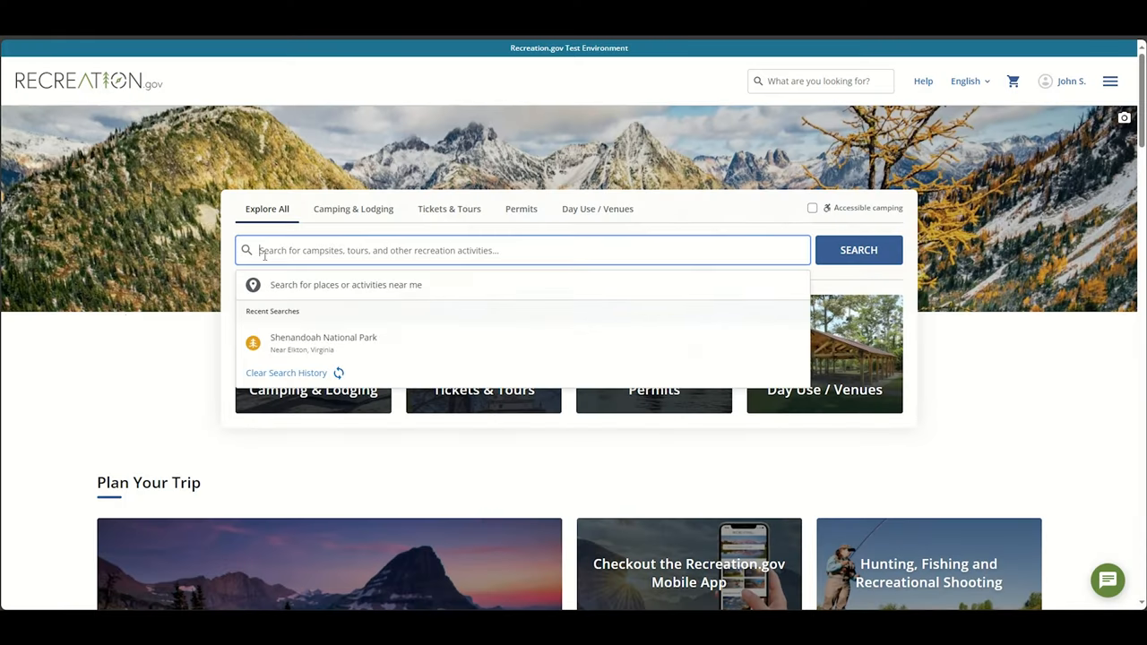
pyautogui.write('Shena')
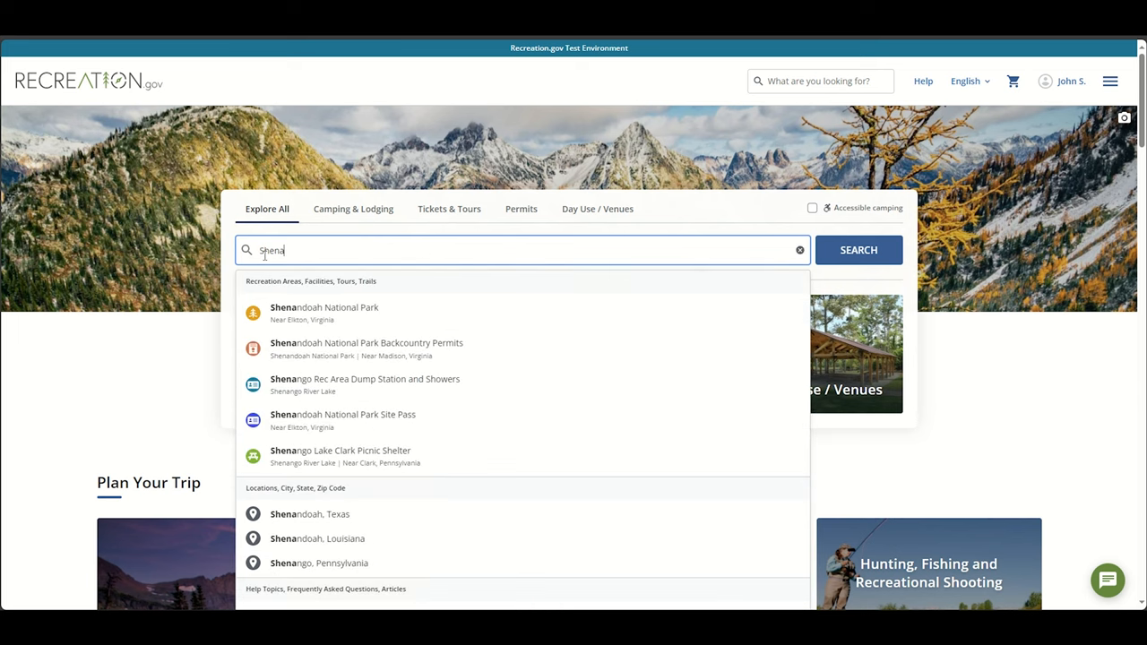
pyautogui.moveTo(333, 314)
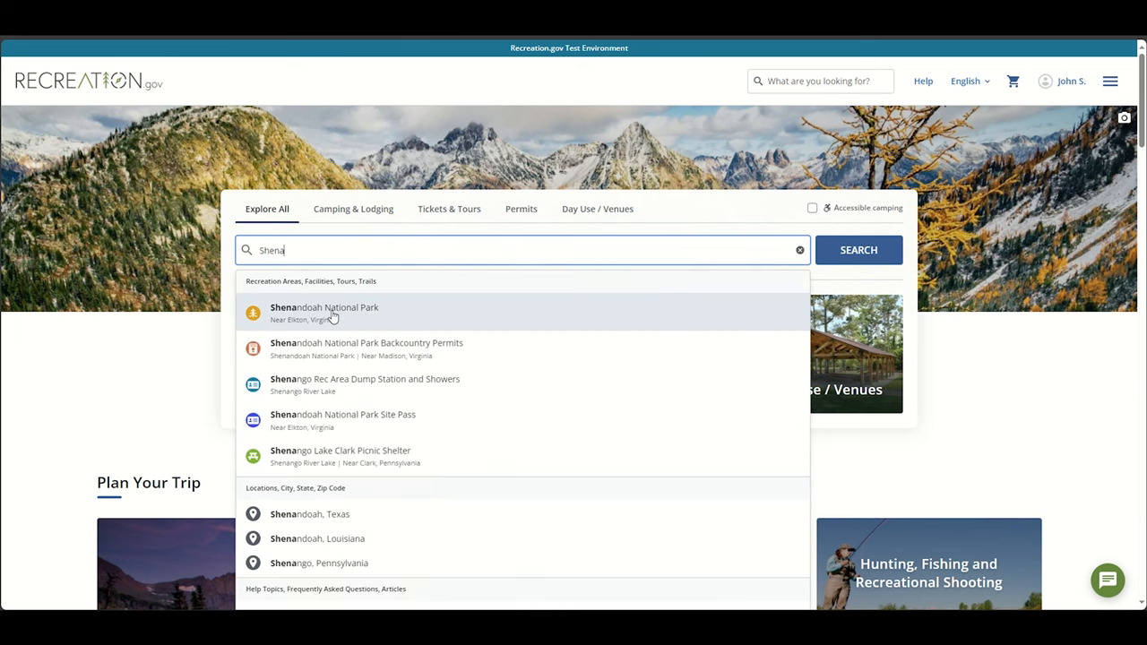
pyautogui.click(325, 312)
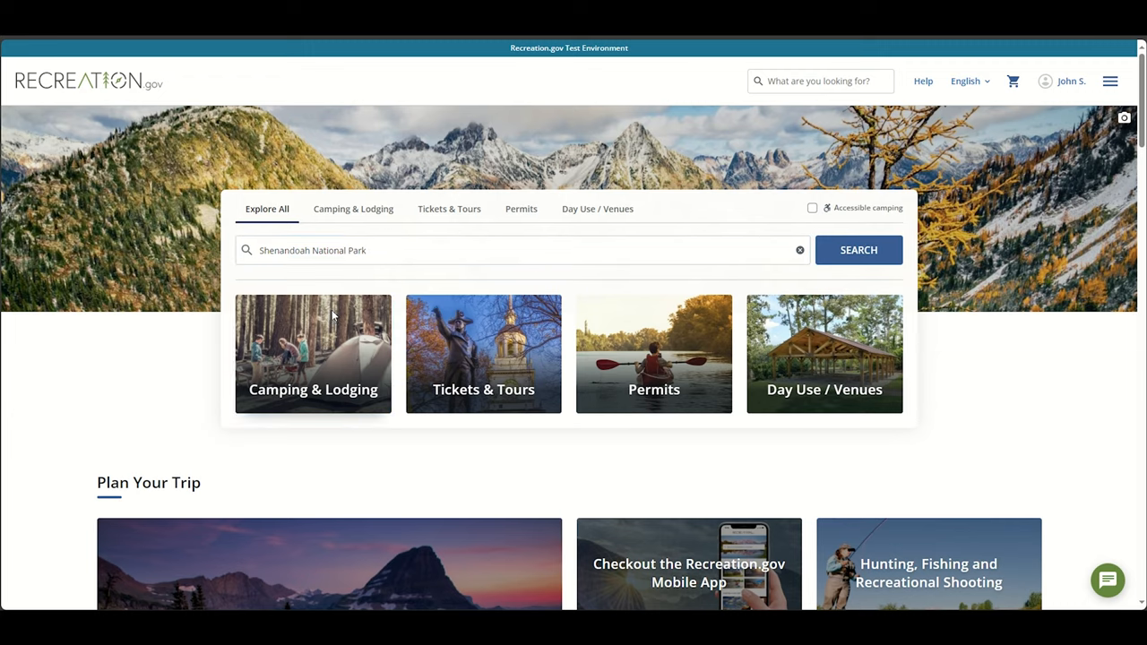
# - Run the search and reach the Shenandoah National Park Backcountry Permits card under Activities & Experiences
pyautogui.click(857, 251)
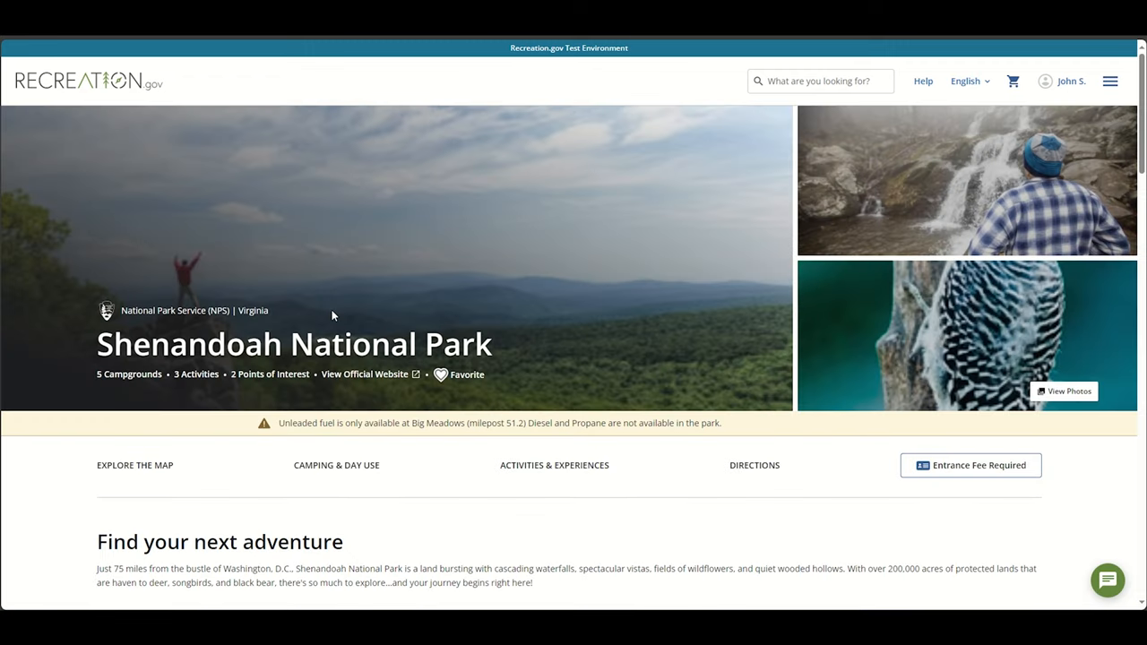
pyautogui.scroll(-3)
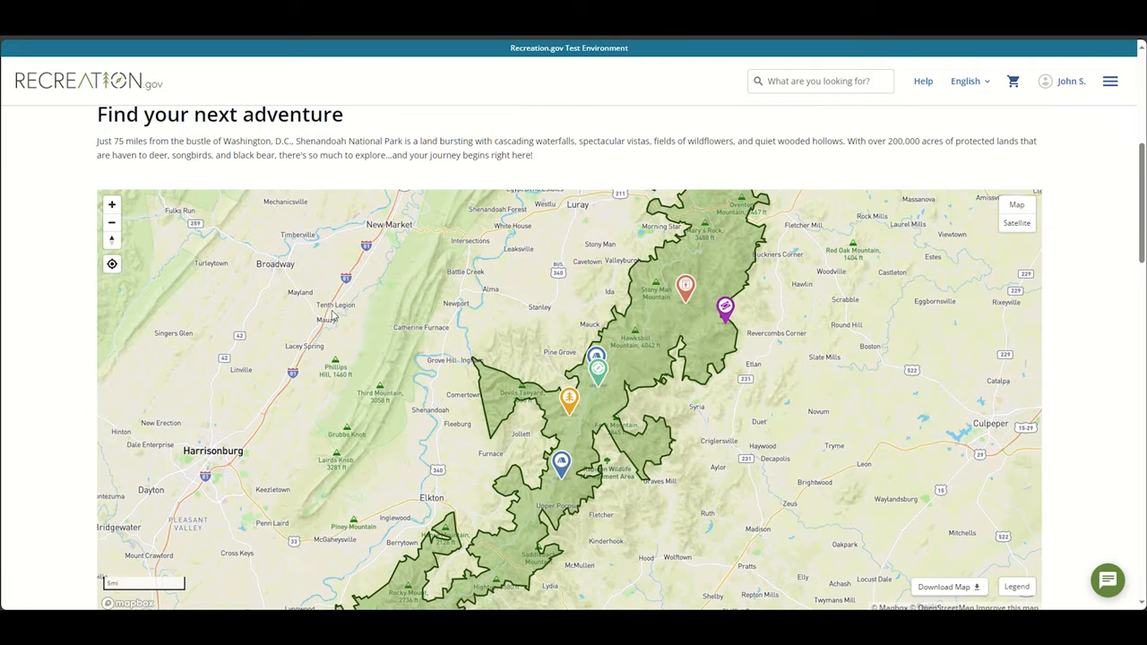
pyautogui.scroll(-3)
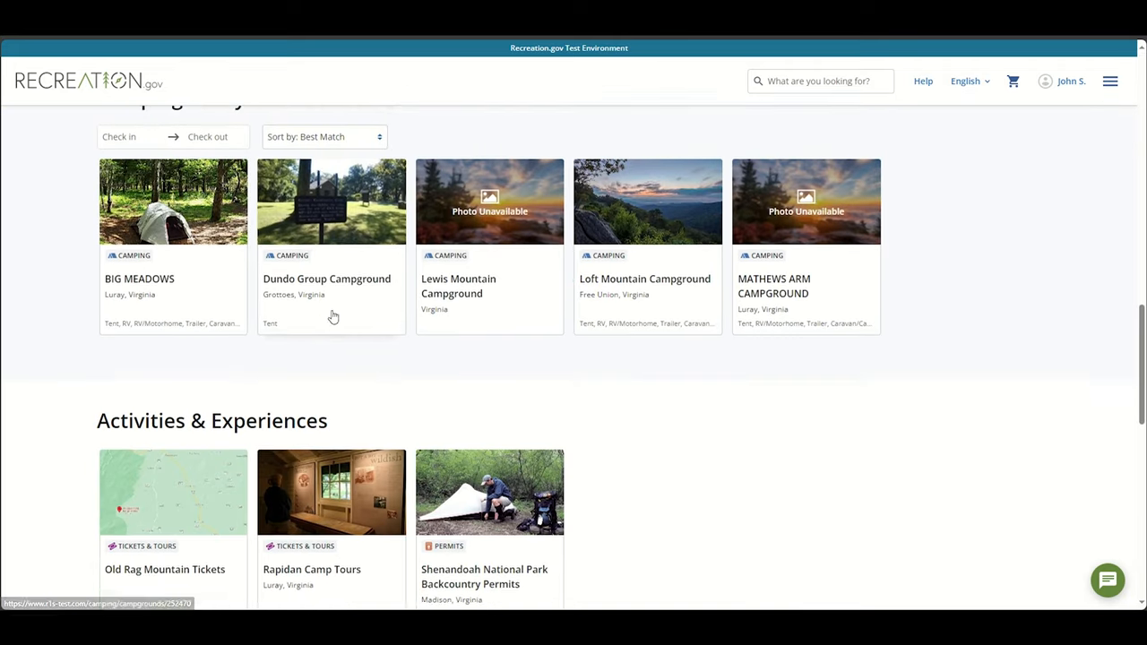
pyautogui.moveTo(488, 505)
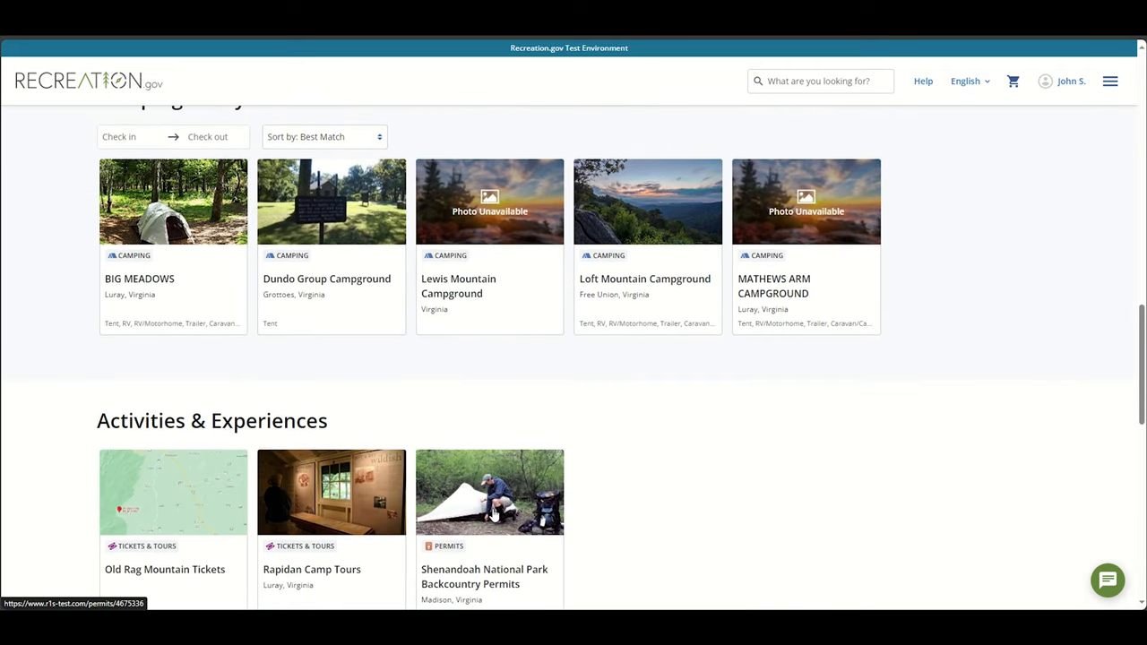
pyautogui.scroll(-3)
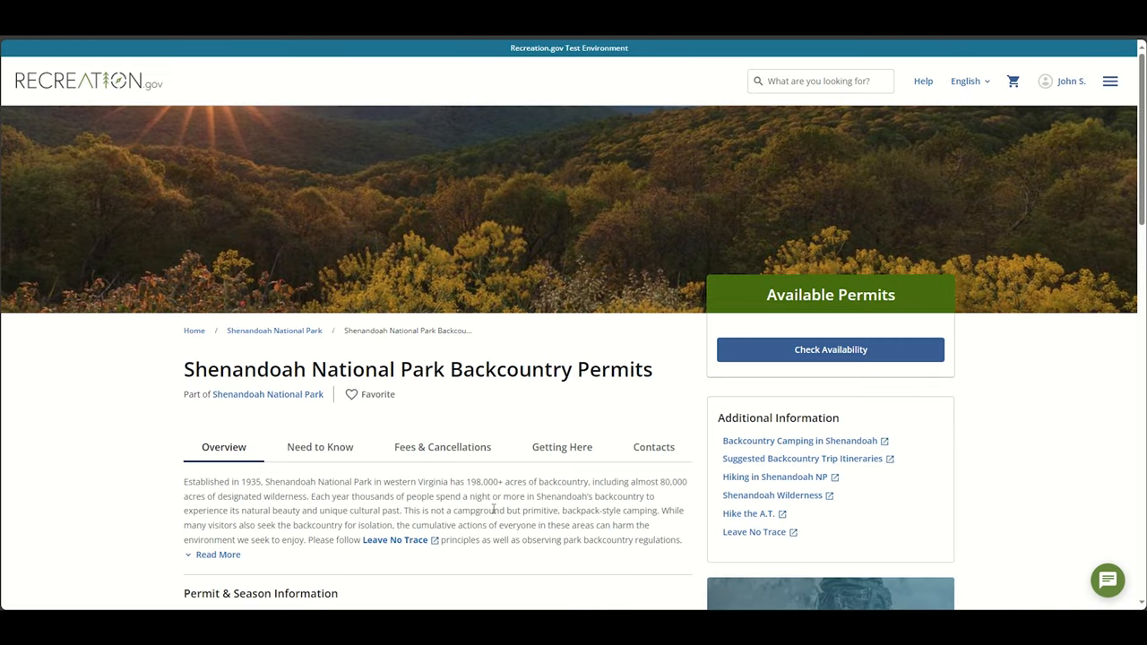
pyautogui.moveTo(578, 405)
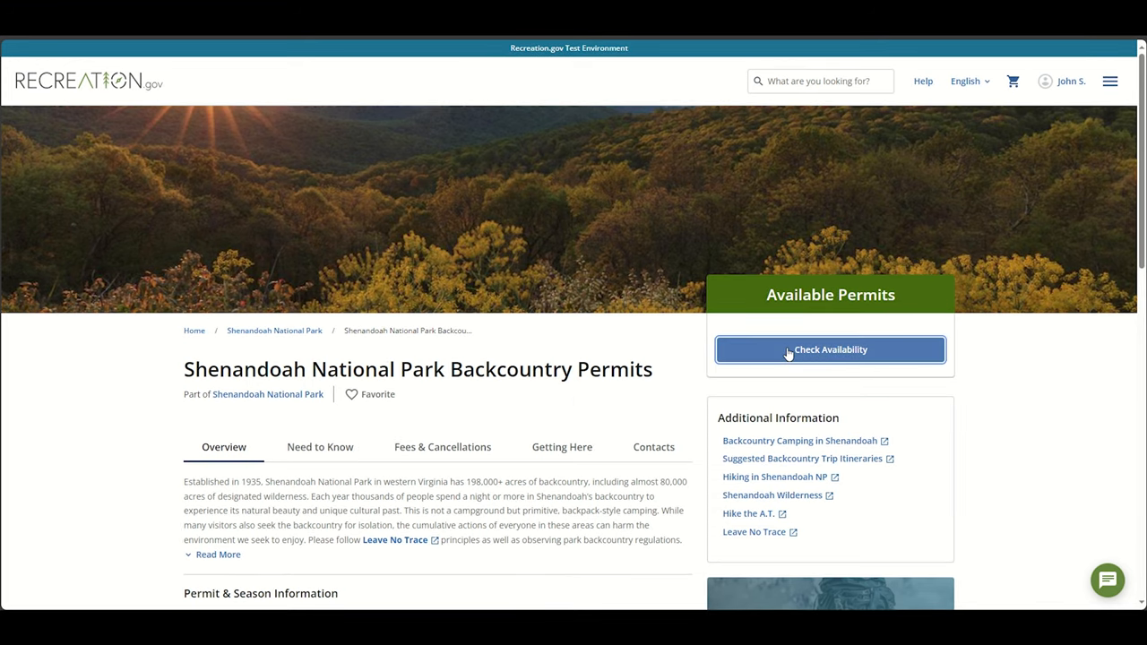
# - Check availability starting November 27, 2023 with the group size set to 1 person
pyautogui.click(831, 350)
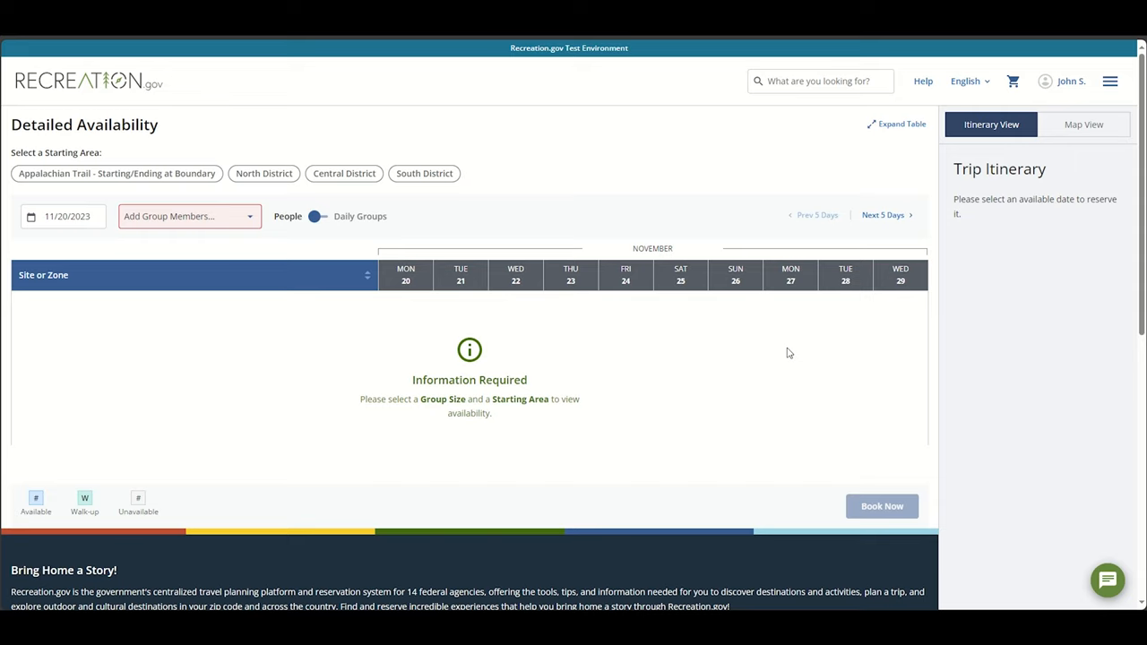
pyautogui.click(68, 215)
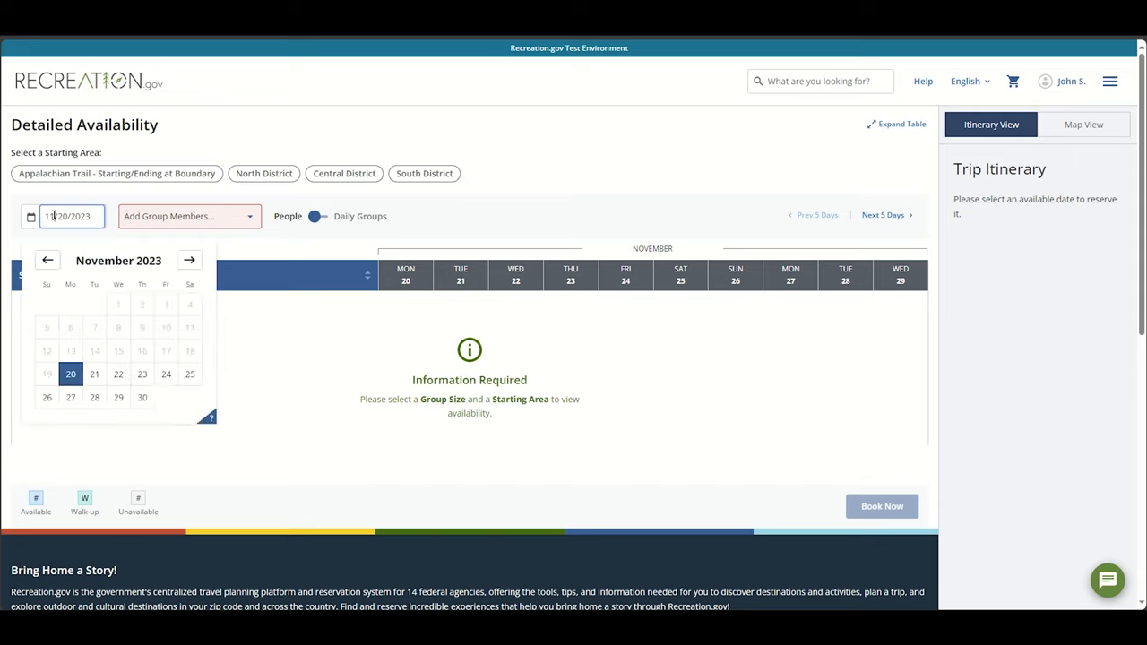
pyautogui.click(71, 398)
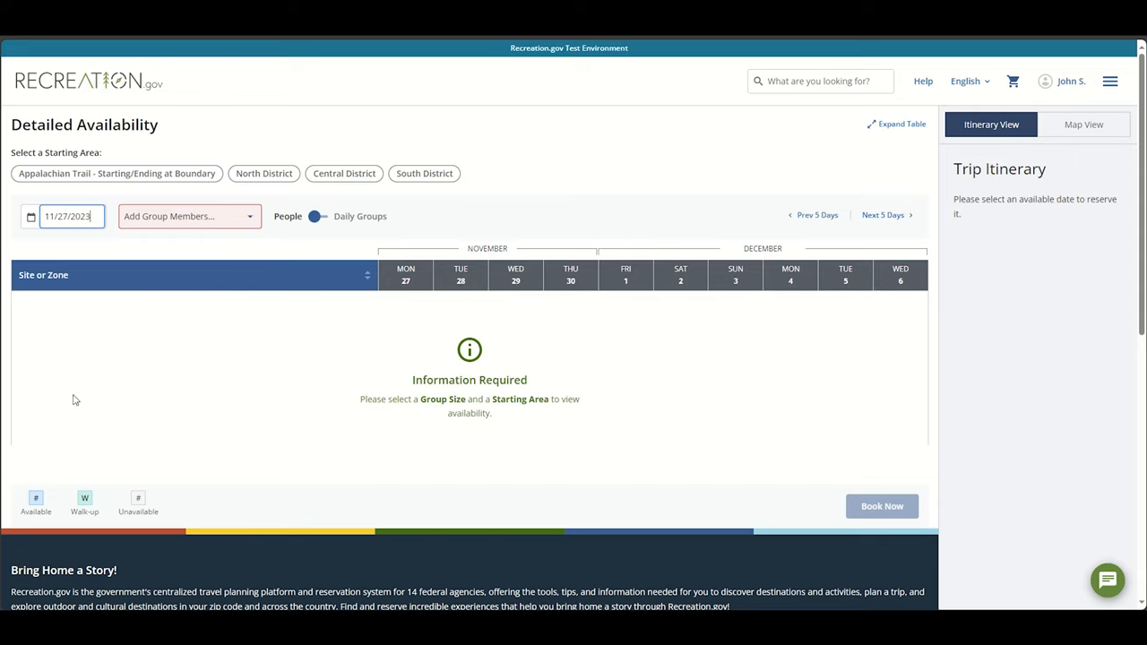
pyautogui.click(188, 216)
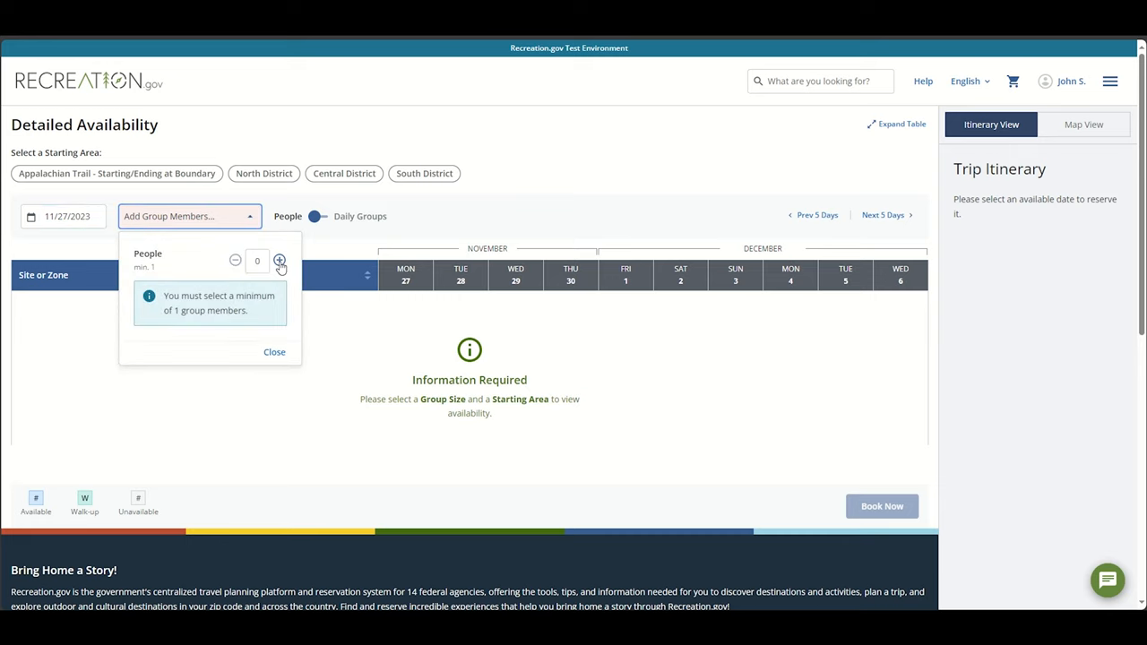
pyautogui.click(280, 262)
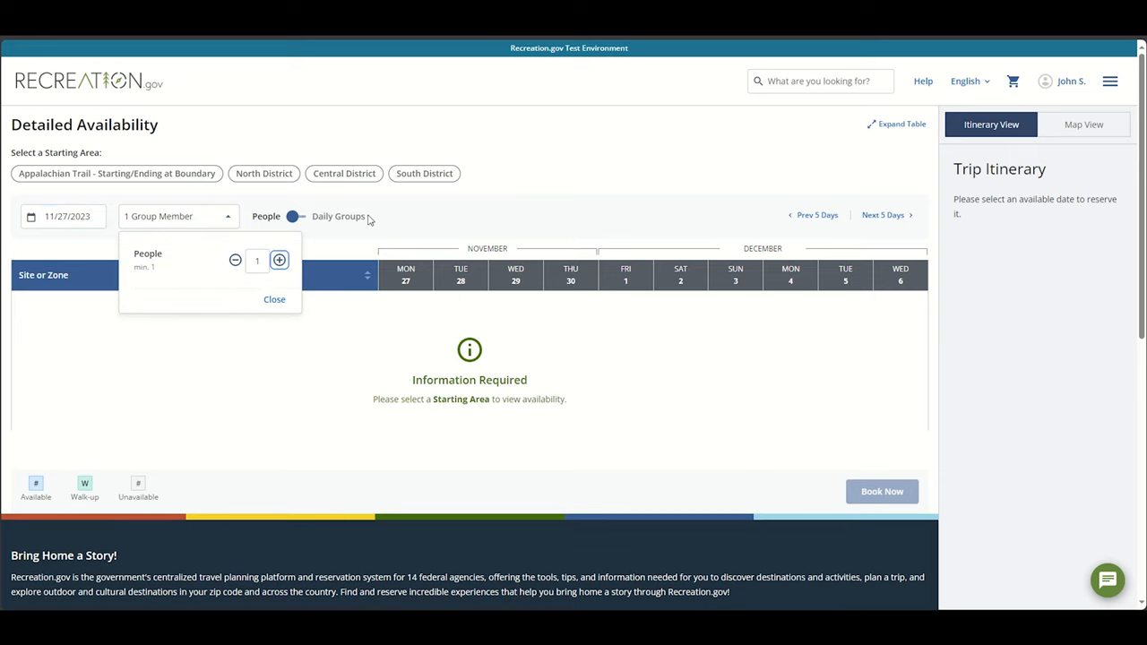
pyautogui.click(115, 172)
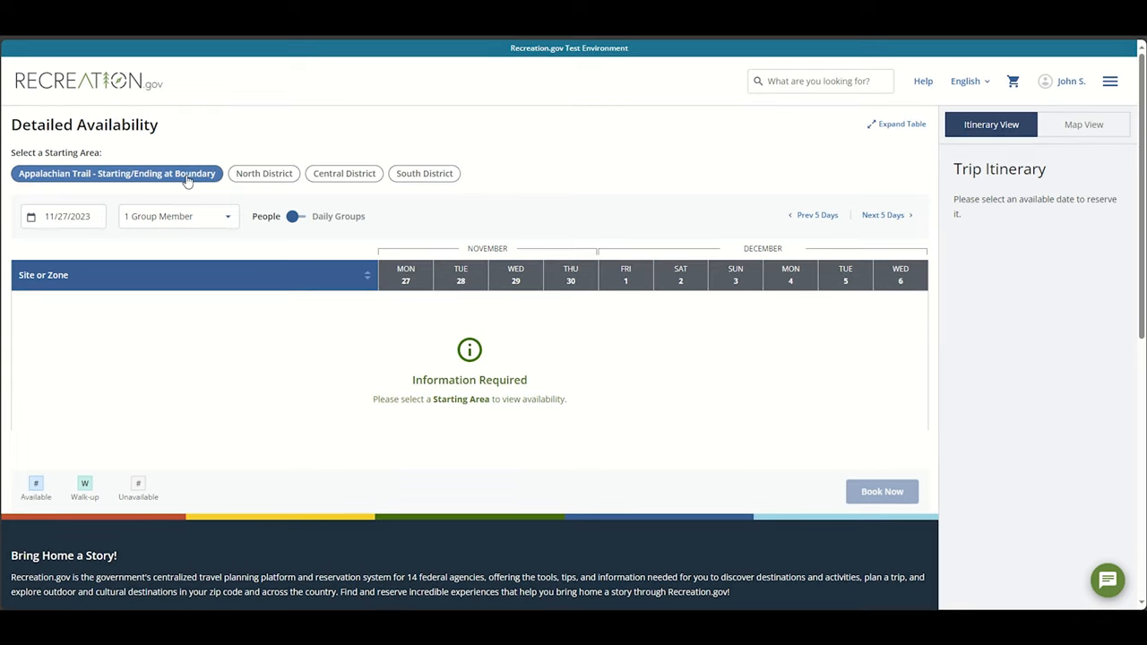
# - View Front Royal - Dickey Ridge in the North District and reserve Friday December 1 there
pyautogui.click(264, 172)
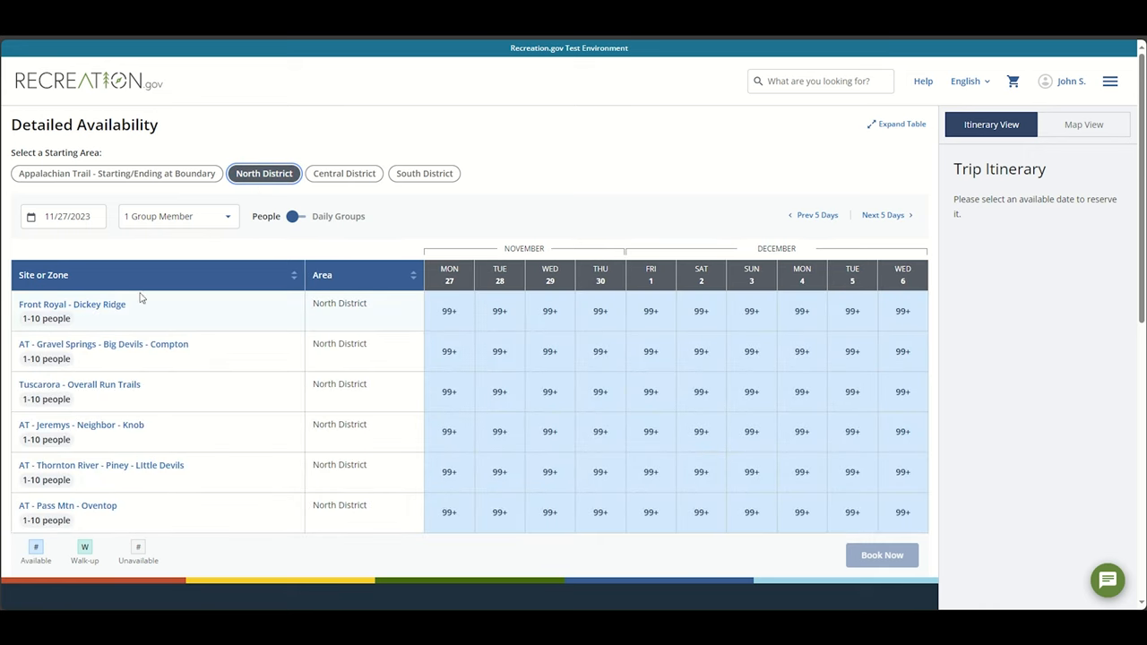
pyautogui.click(72, 304)
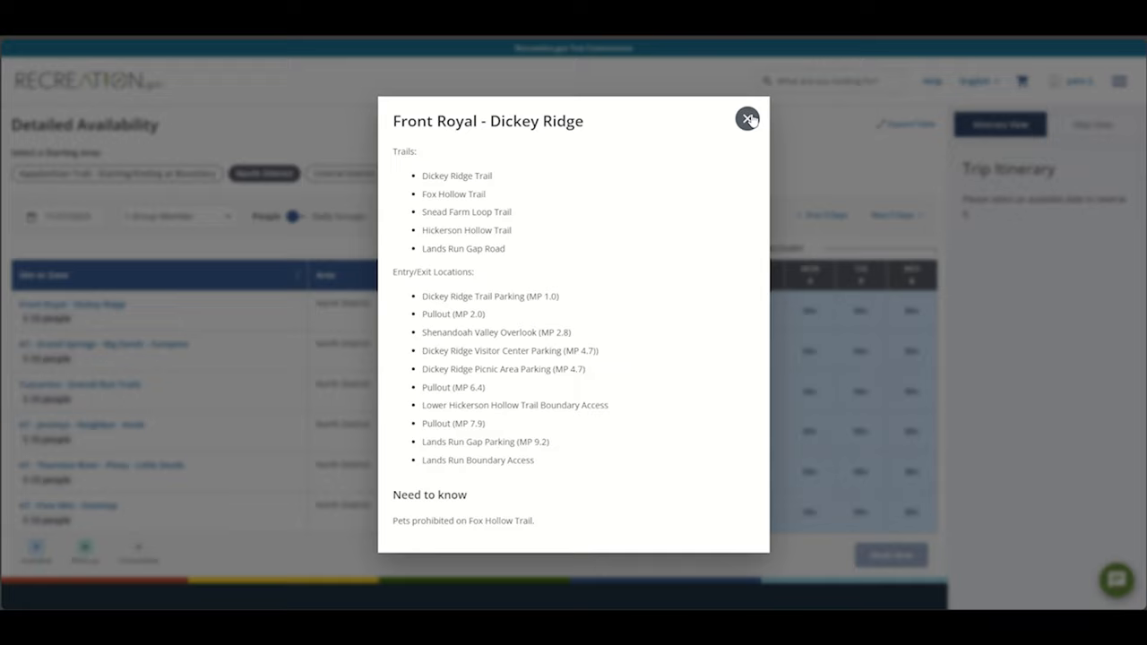
pyautogui.moveTo(746, 119)
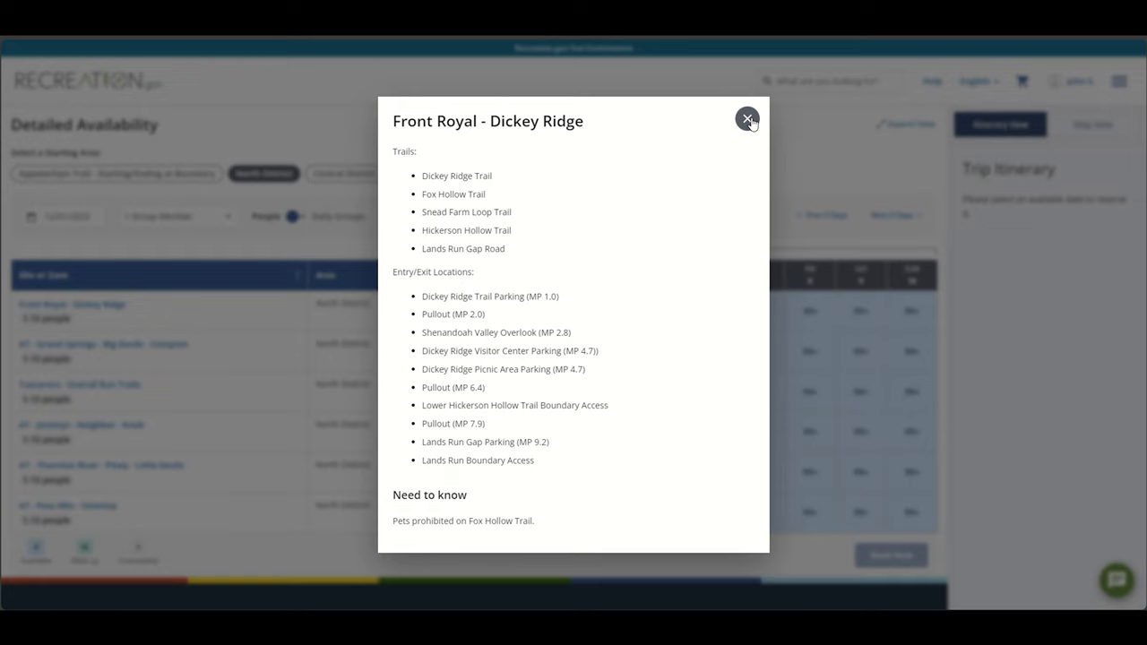
pyautogui.click(745, 119)
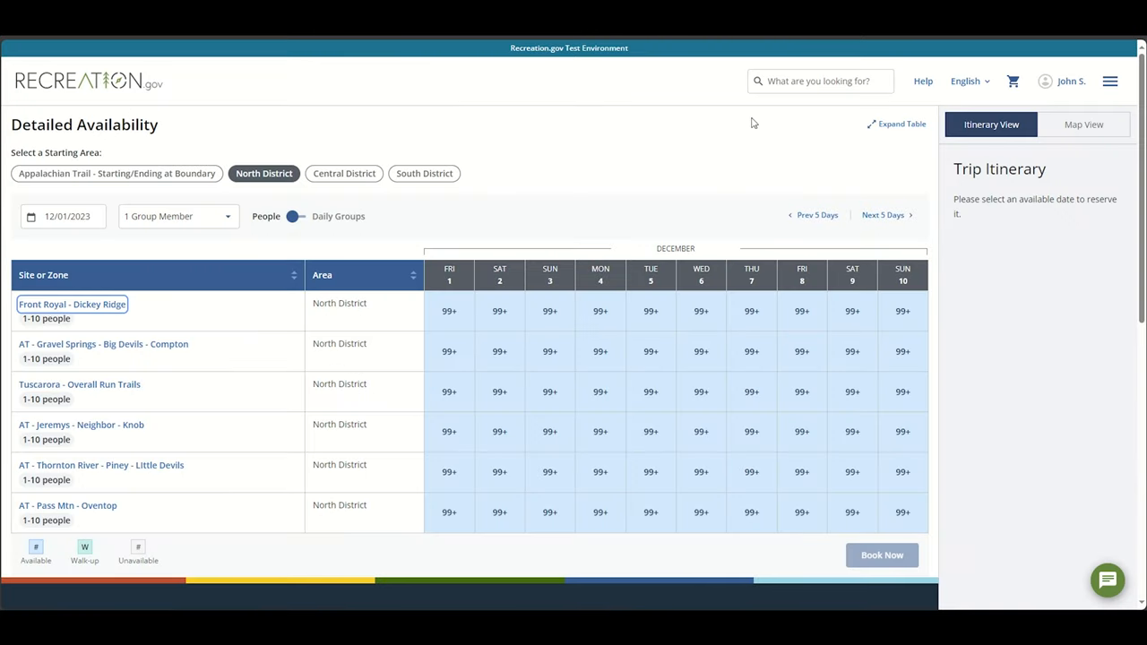
pyautogui.click(448, 312)
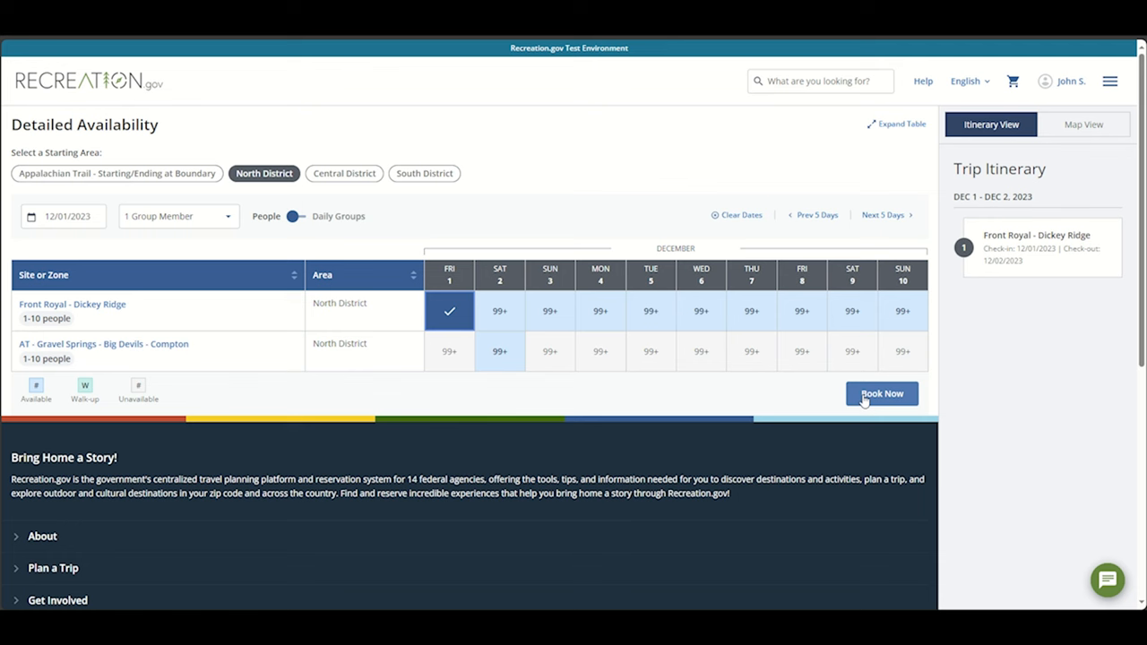
# - Book the itinerary, choose the exit point and enter 'Jane' as the emergency contact
pyautogui.click(882, 394)
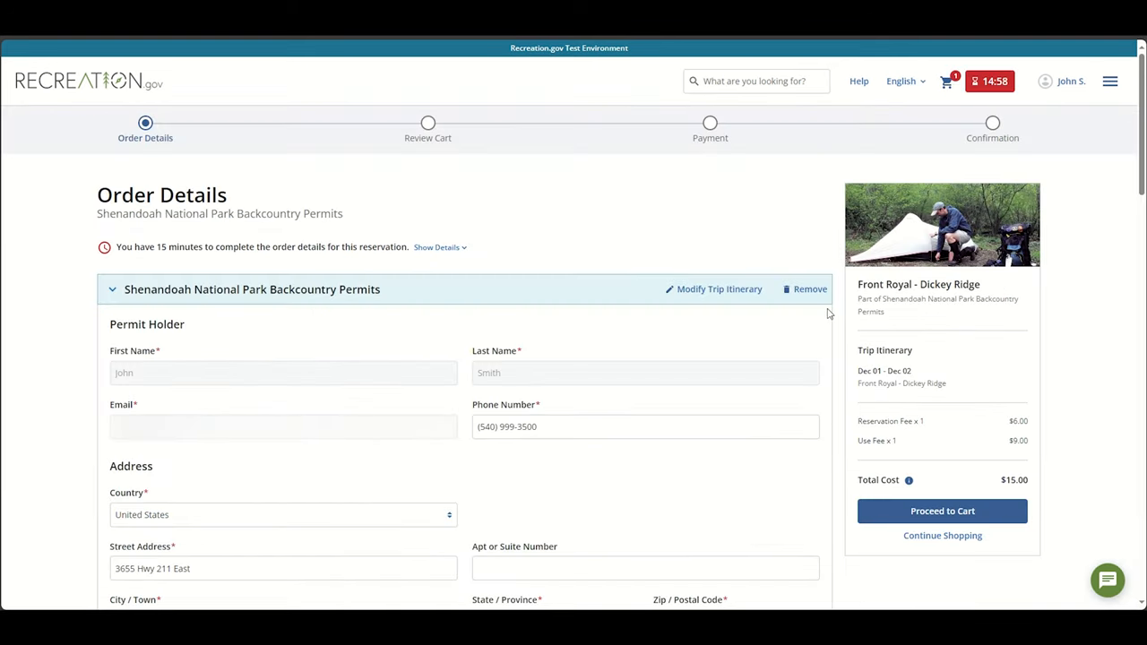
pyautogui.scroll(-3)
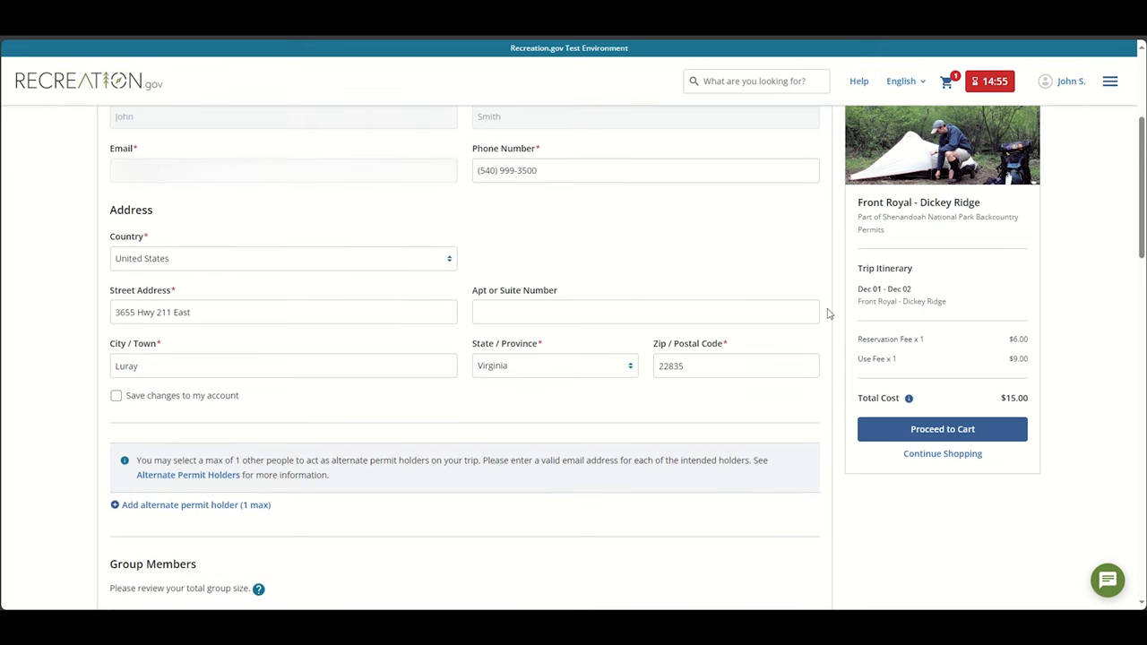
pyautogui.scroll(-3)
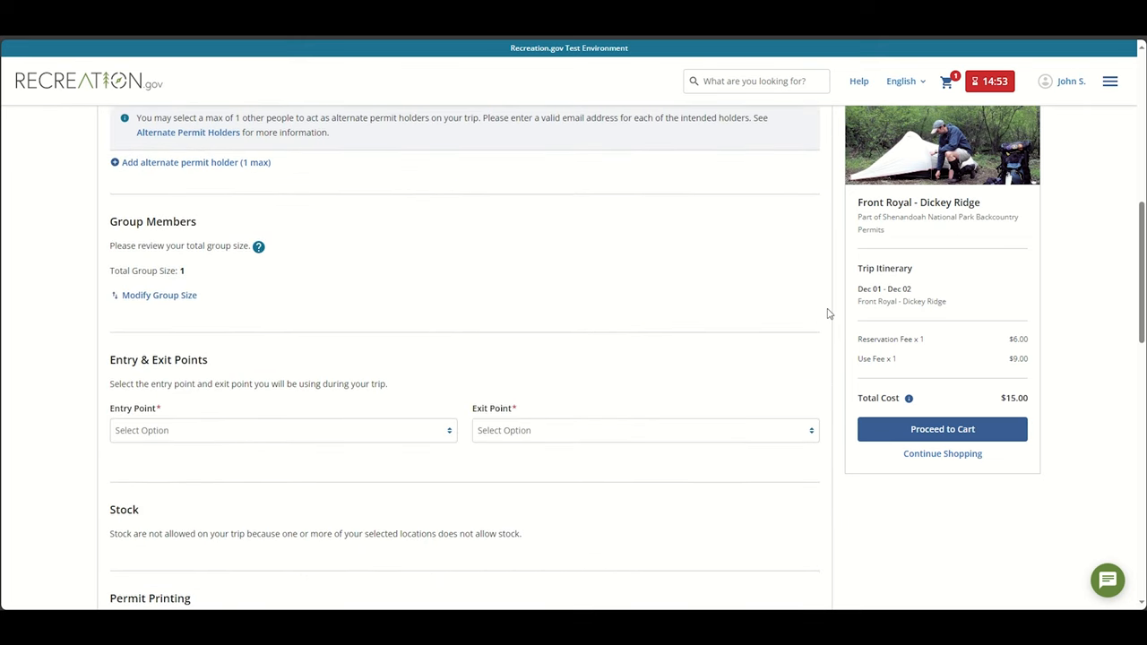
pyautogui.scroll(-3)
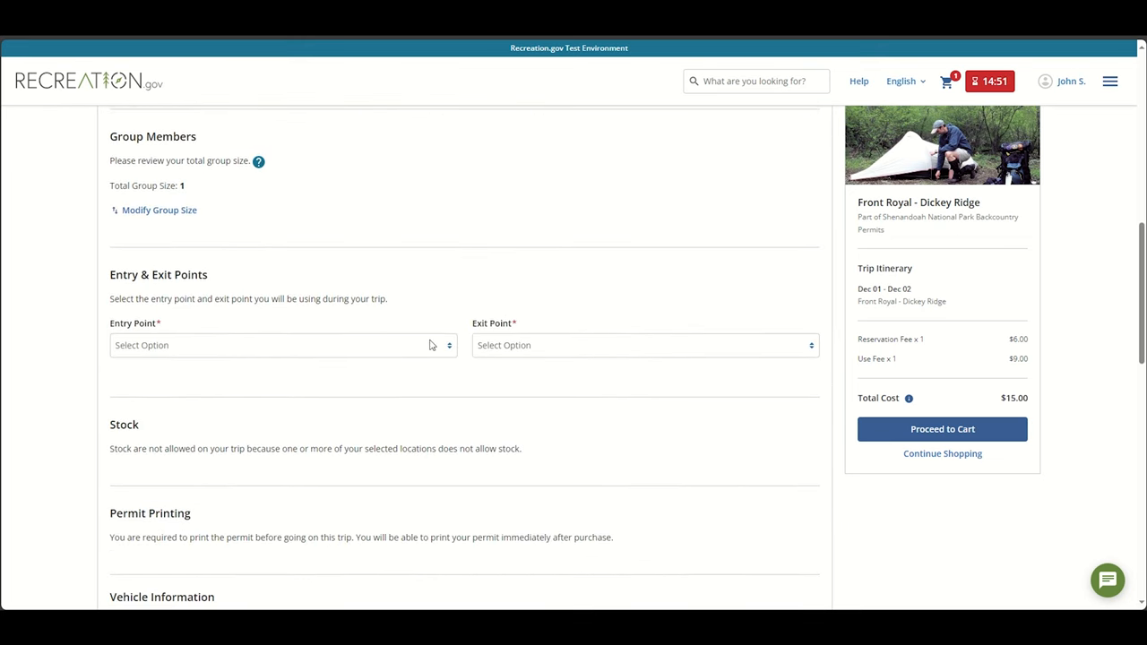
pyautogui.click(645, 344)
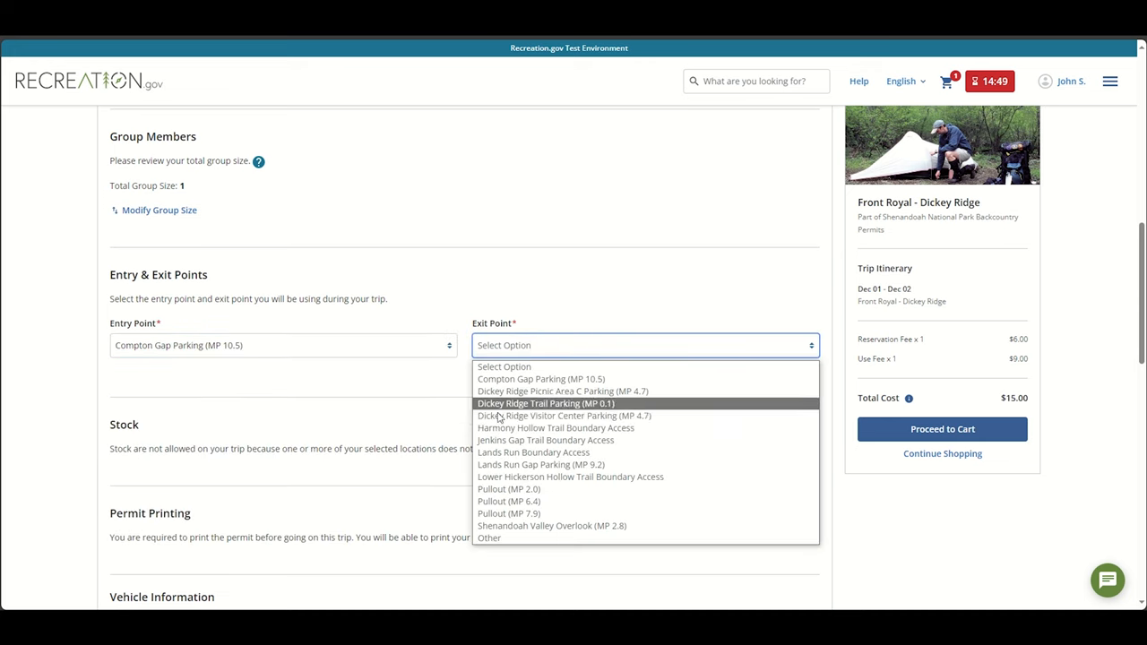
pyautogui.click(556, 415)
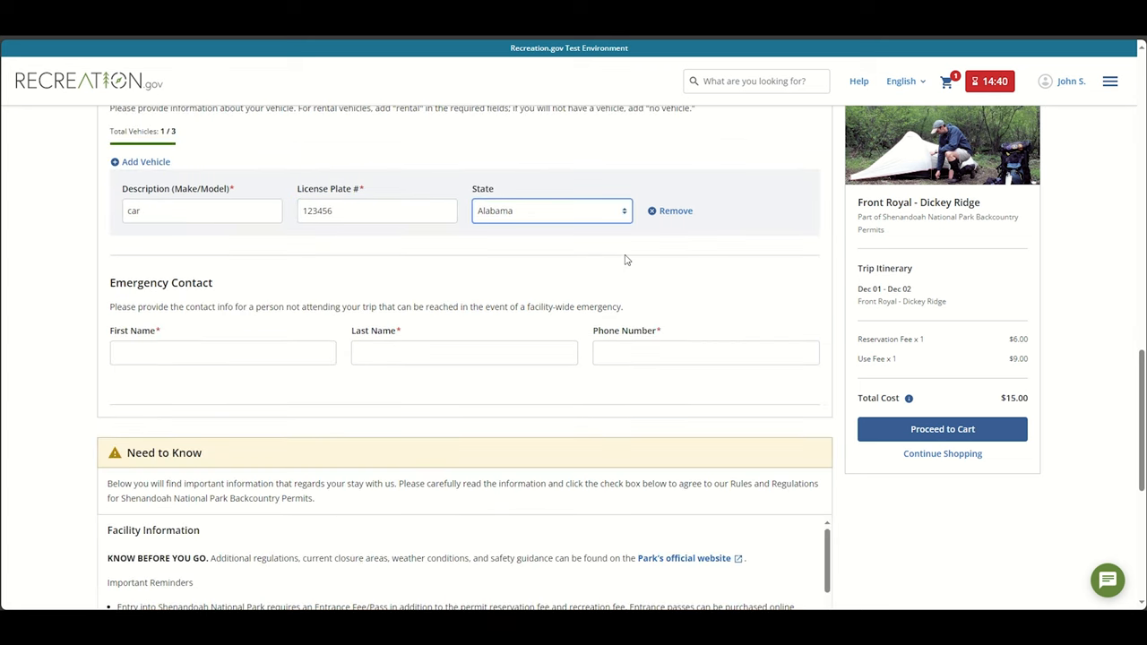
pyautogui.write('Jane')
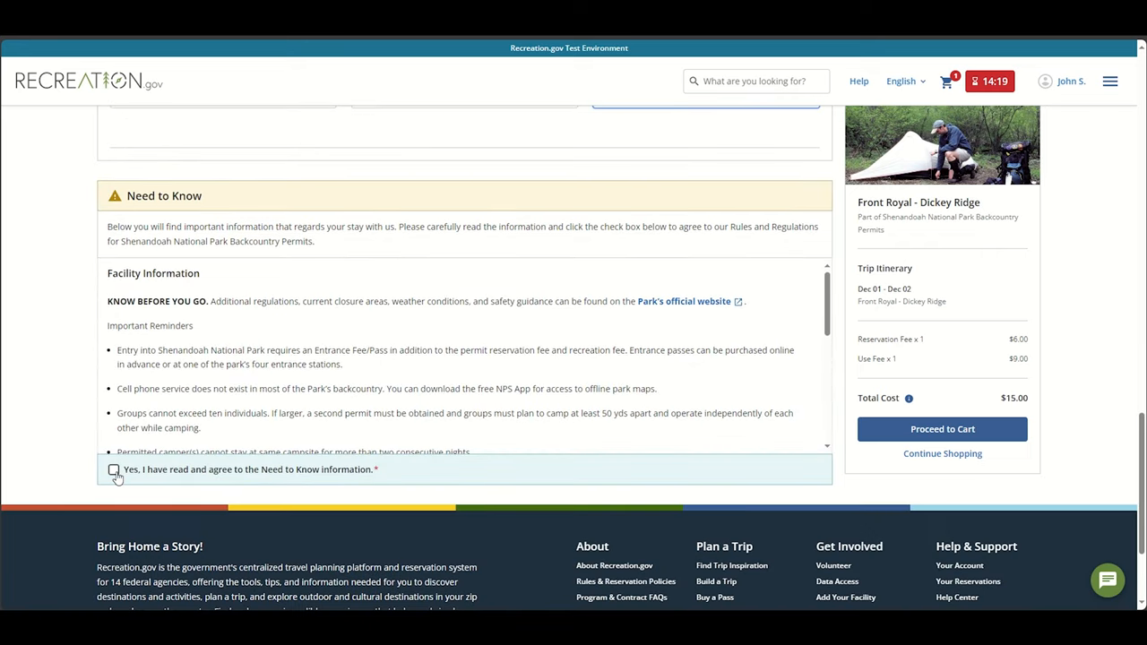
# - Agree to the Need to Know information and proceed with the permit order to the cart
pyautogui.click(115, 469)
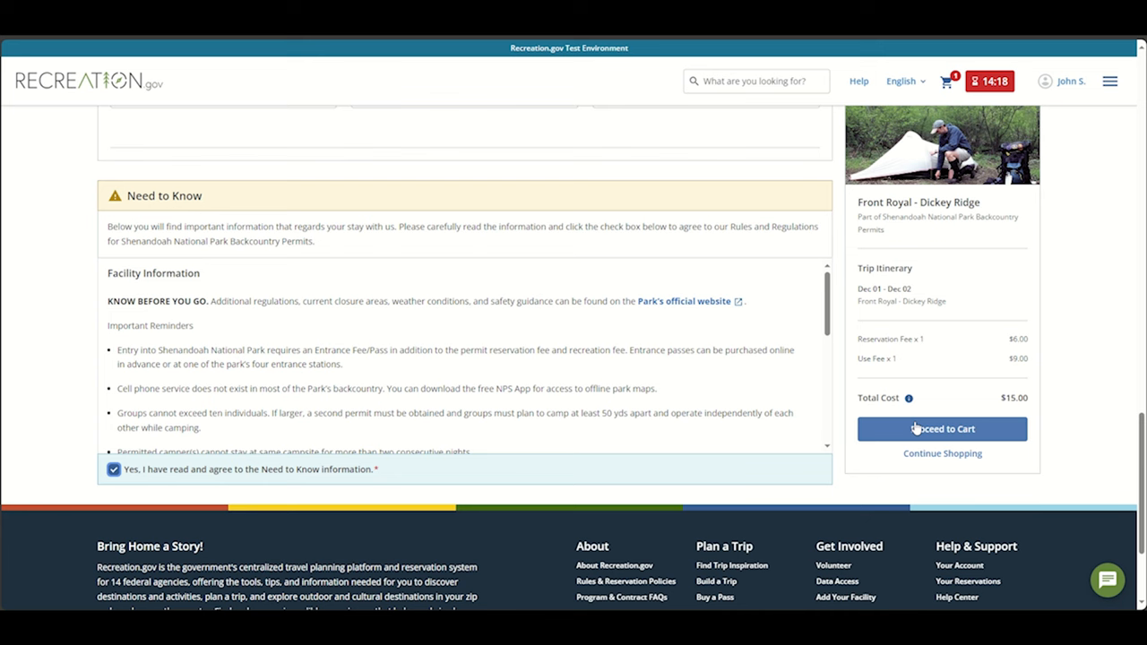
pyautogui.click(943, 428)
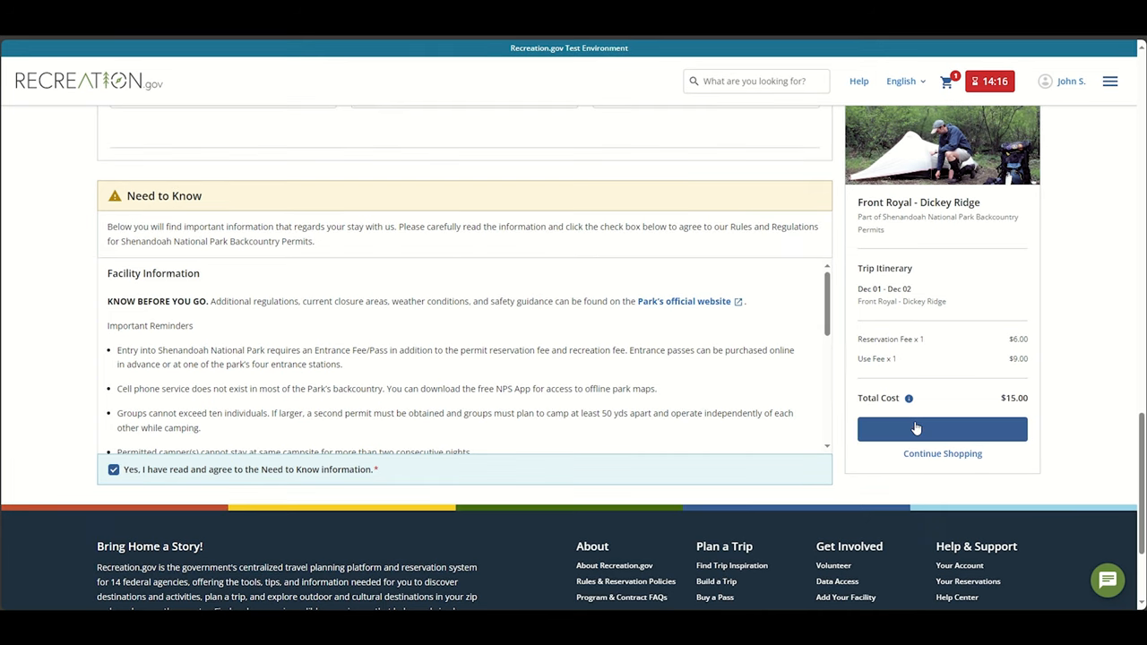
pyautogui.click(943, 428)
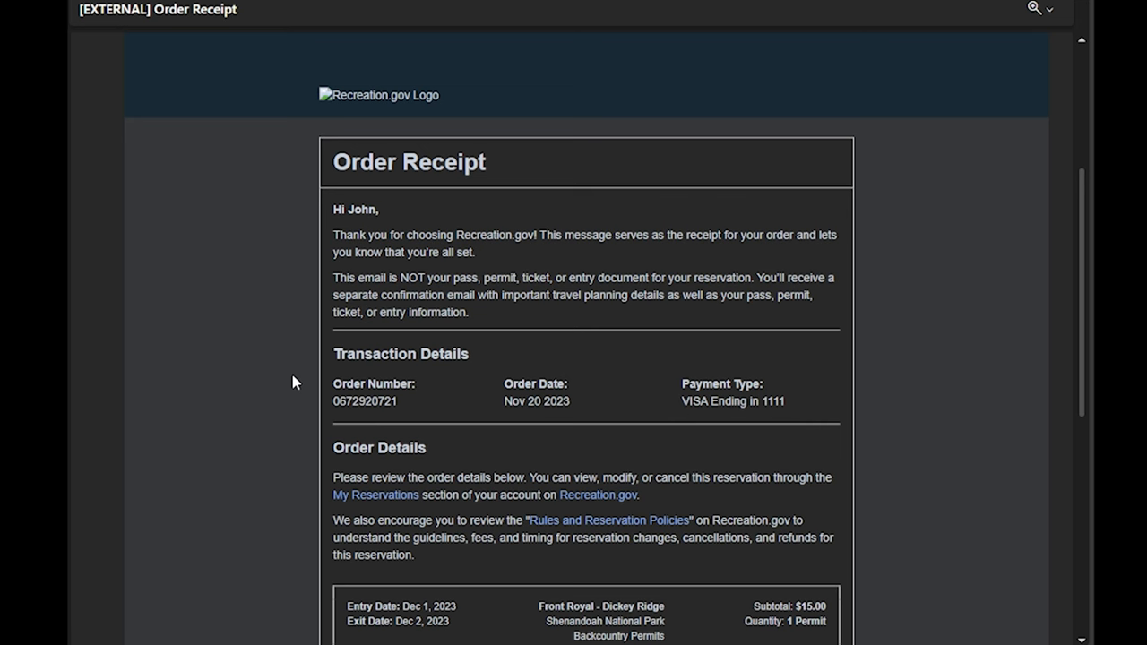
pyautogui.scroll(-3)
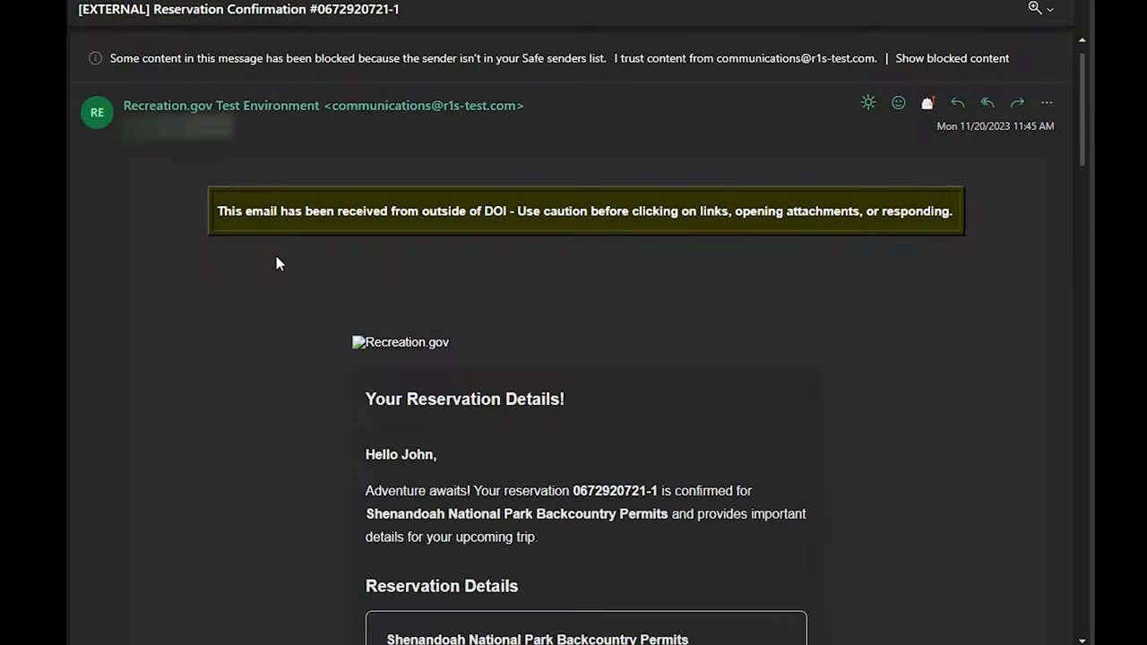
pyautogui.scroll(-3)
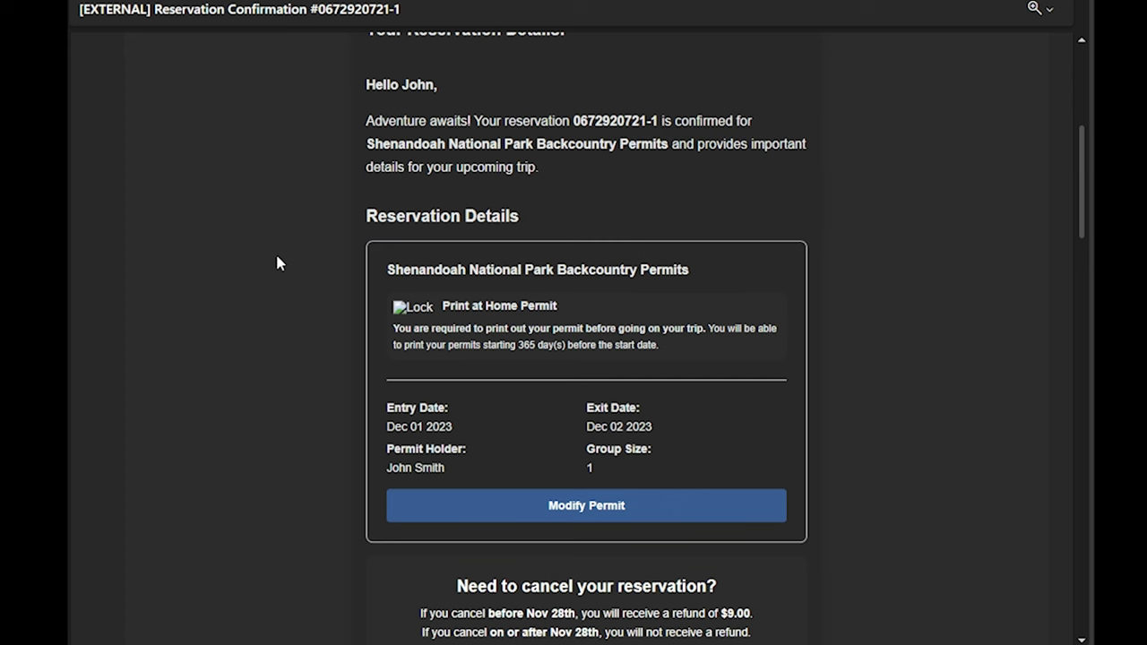
pyautogui.scroll(-3)
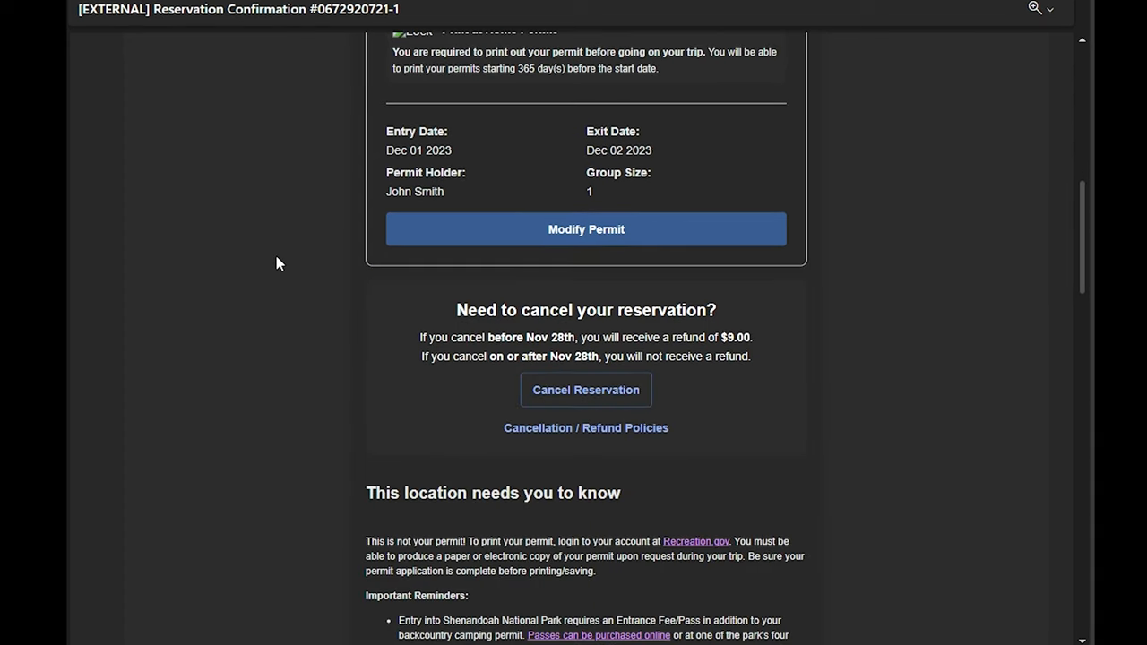
pyautogui.scroll(-3)
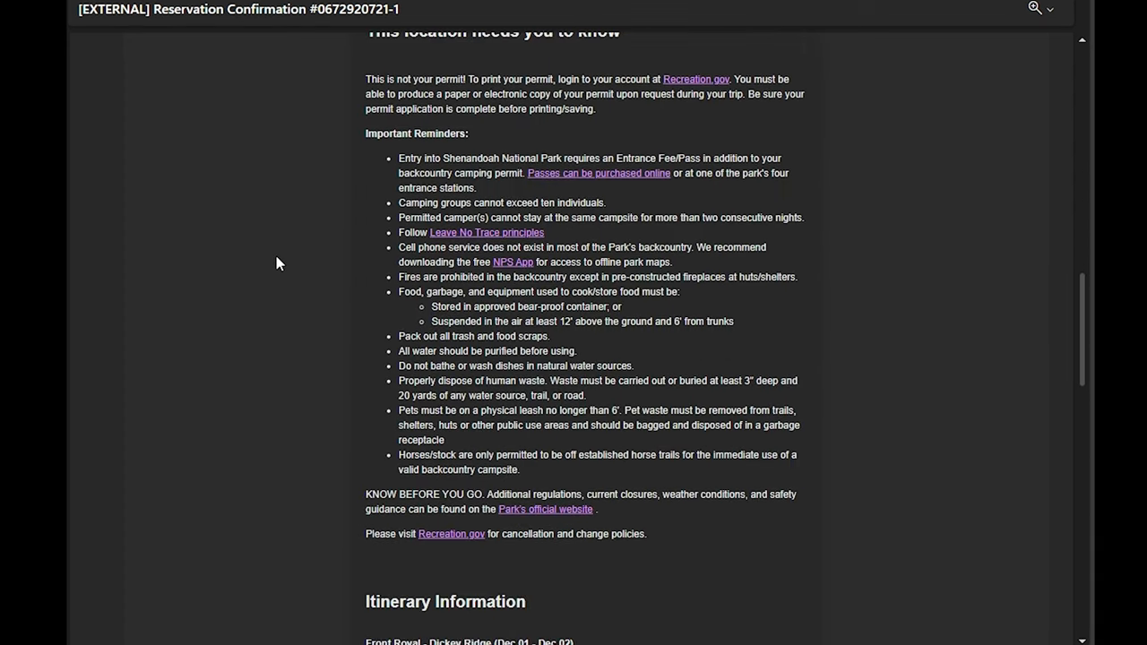
pyautogui.scroll(-3)
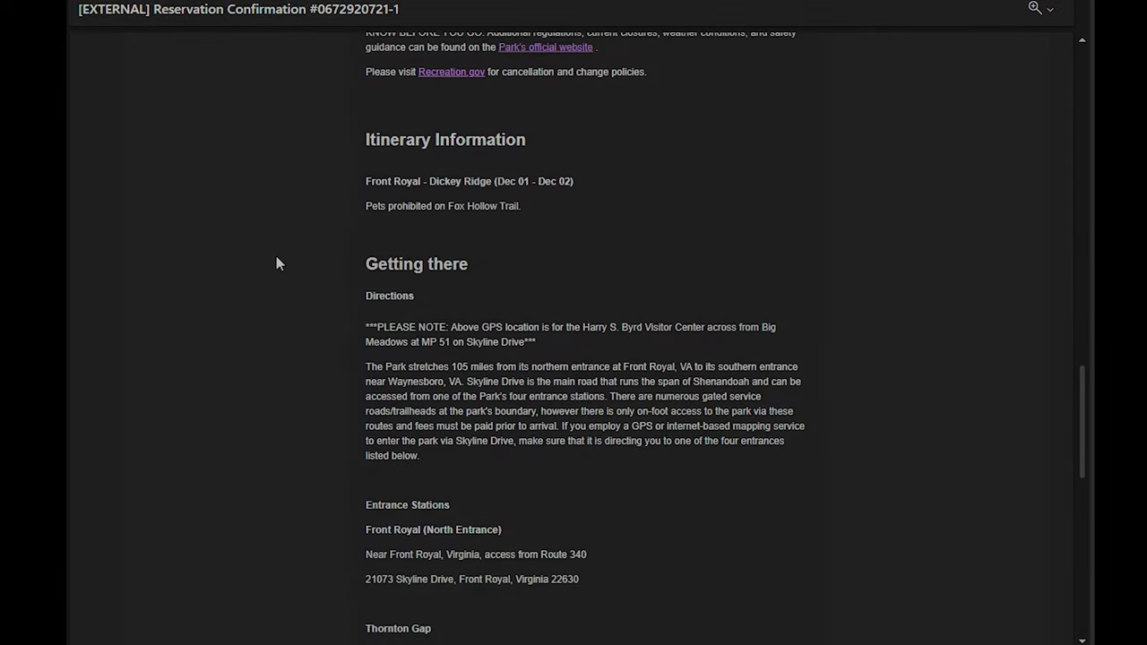